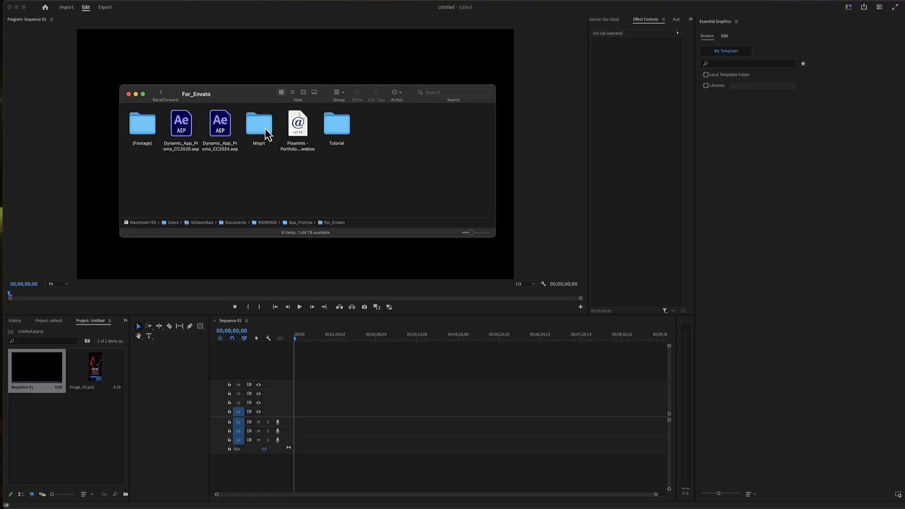
Open the Mogrt folder holding App_Promo_Preview.mogrt to add it to My Templates
double_click(259, 123)
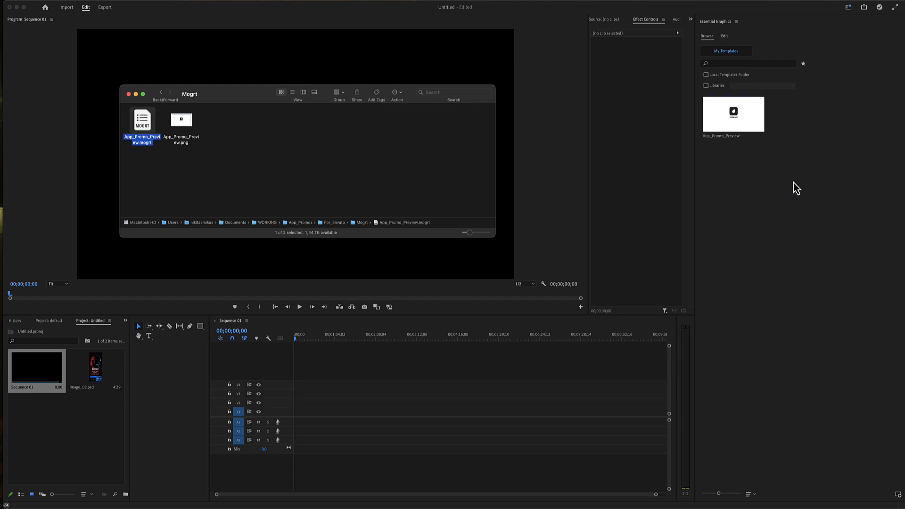
mouse_move(716, 28)
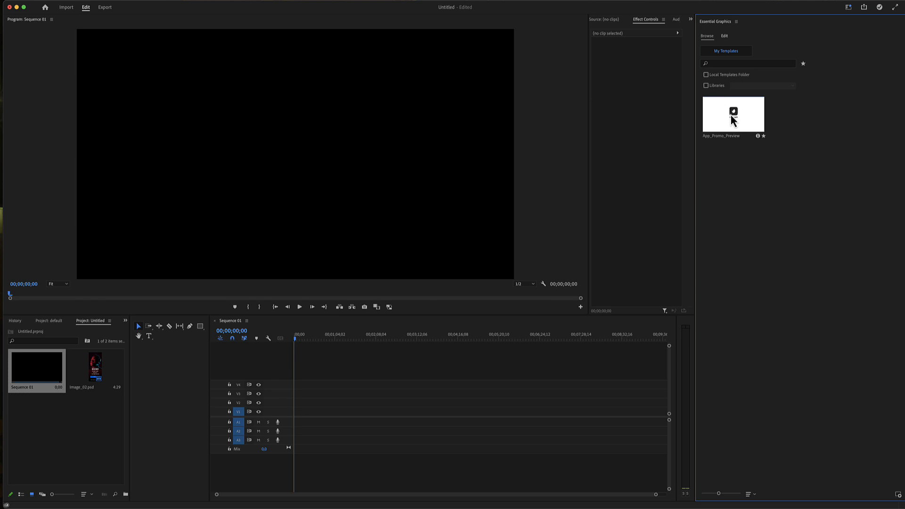
Drop App_Promo_Preview onto V1, keep existing sequence settings, and scrub to the logo
drag(733, 113, 301, 411)
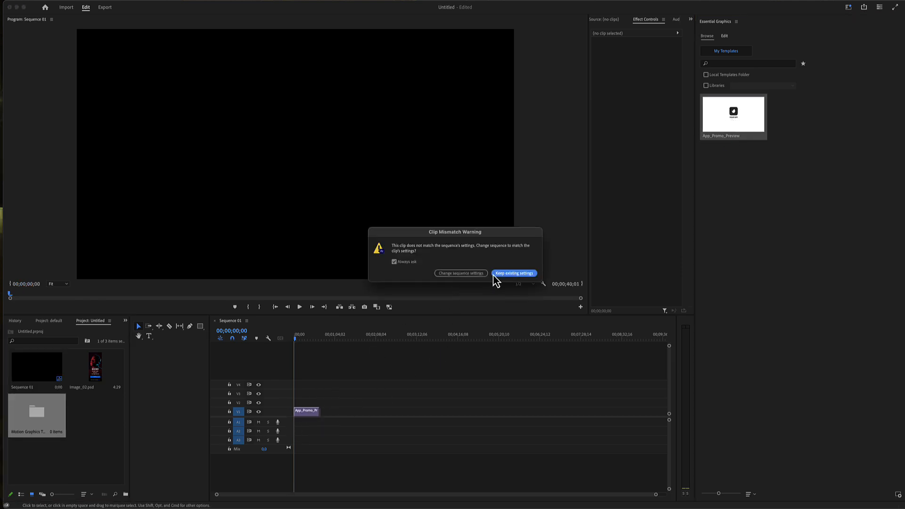
click(514, 273)
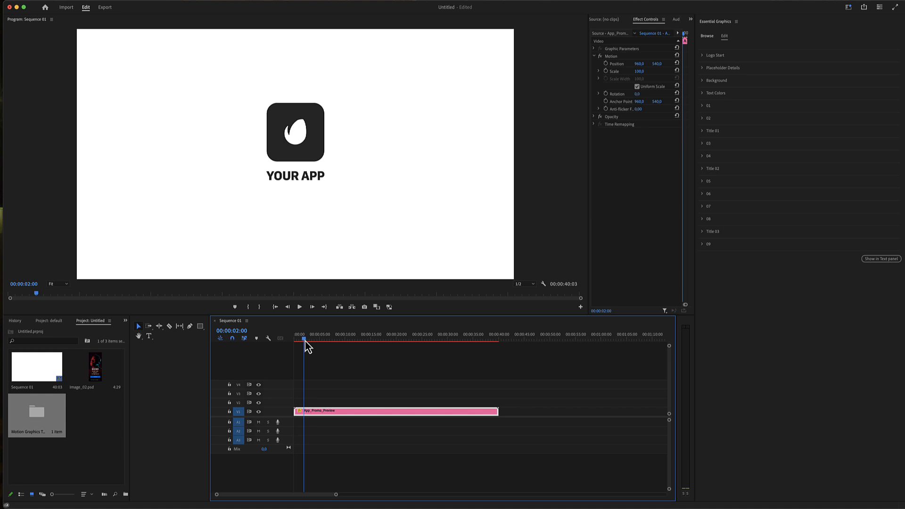
drag(303, 339, 322, 340)
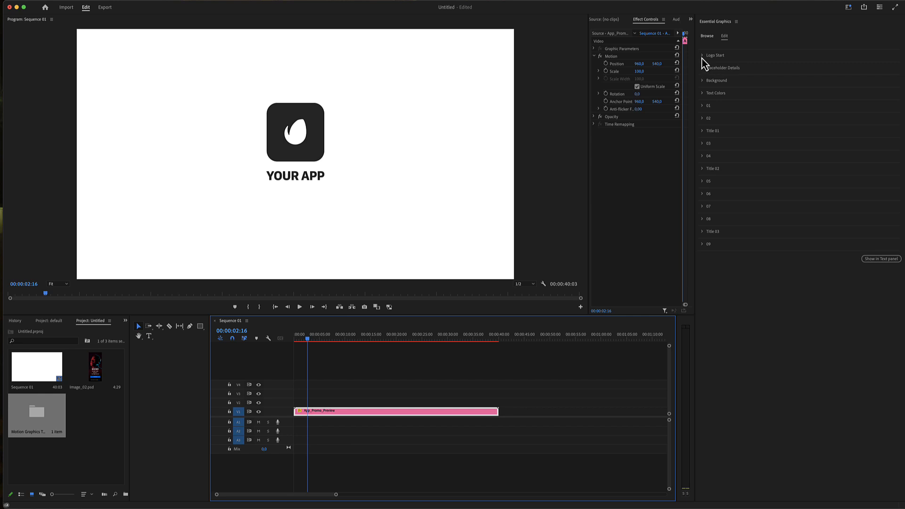
Under Logo Start, set Logo Color 1 red, Logo Color 2 blue, and raise the placeholder colour slider
click(703, 55)
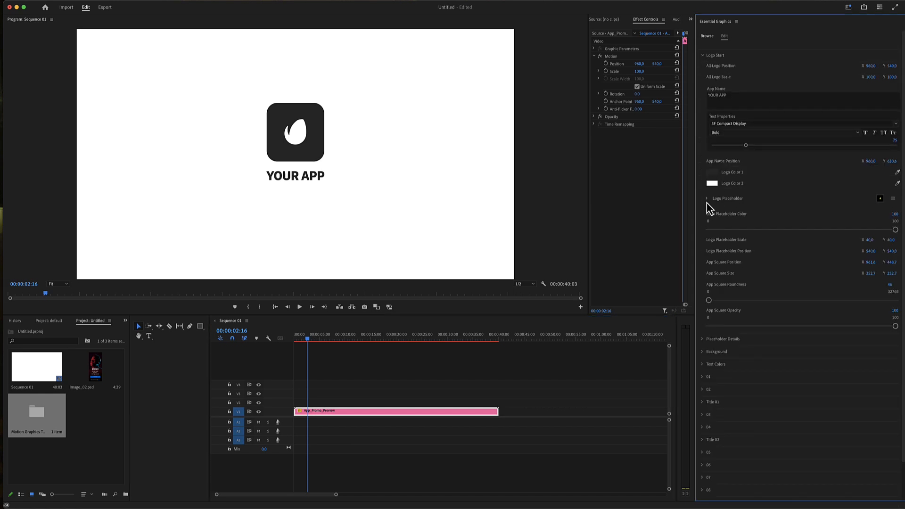
click(707, 198)
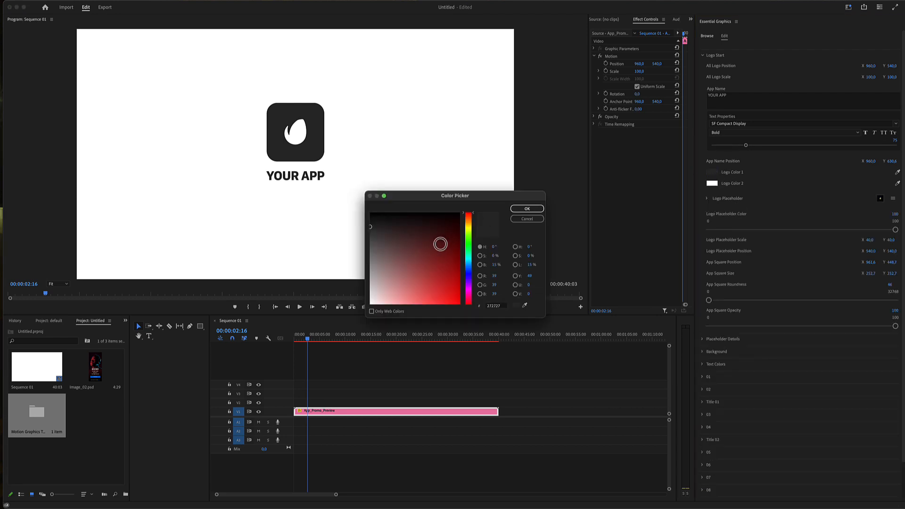
click(527, 208)
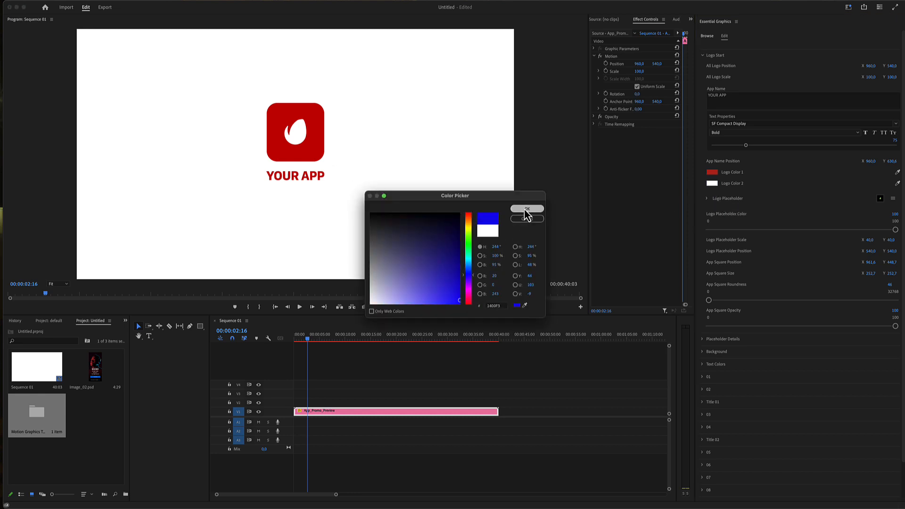
click(526, 209)
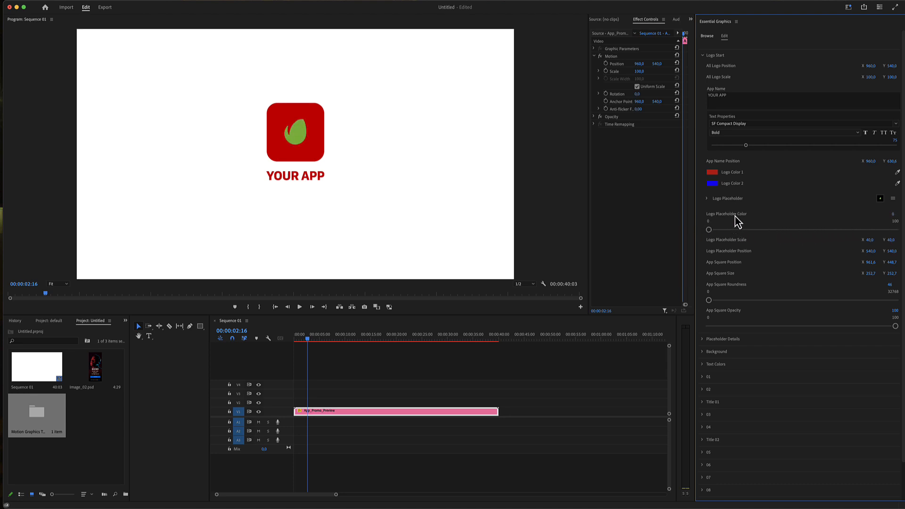
drag(710, 230, 713, 230)
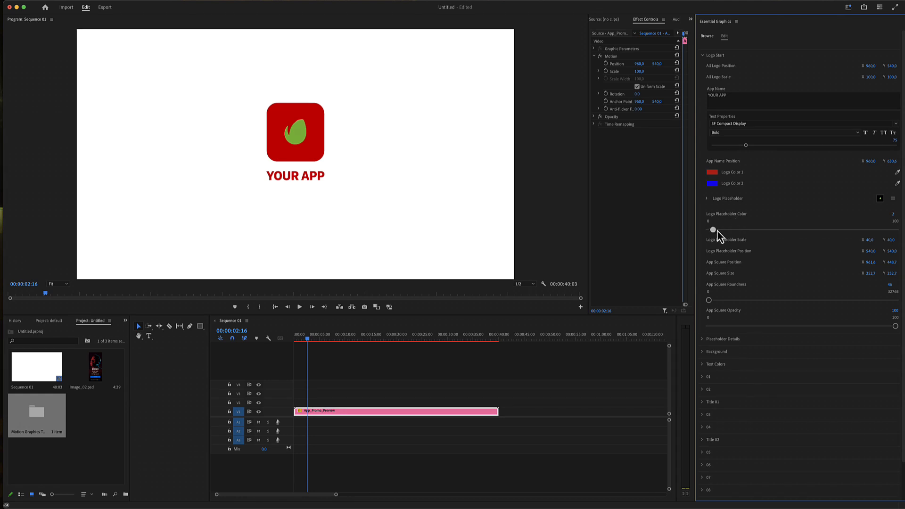
drag(713, 229, 826, 229)
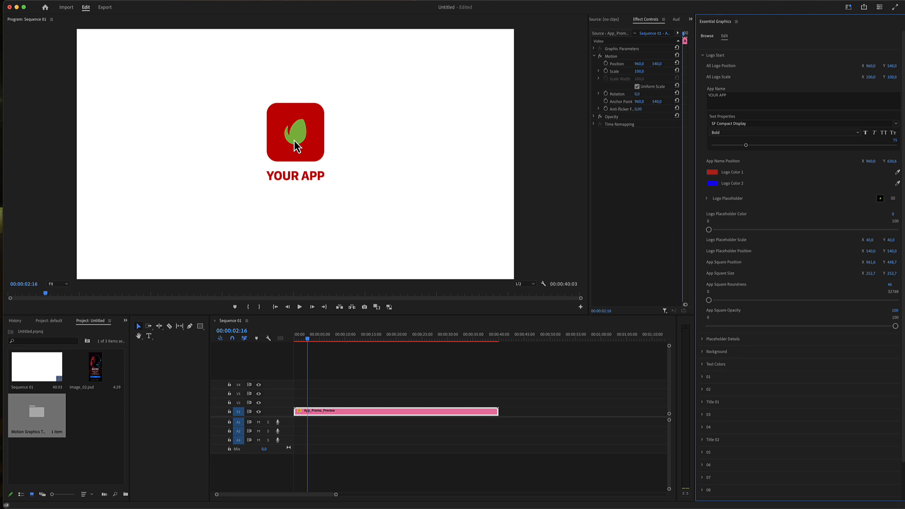
mouse_move(723, 243)
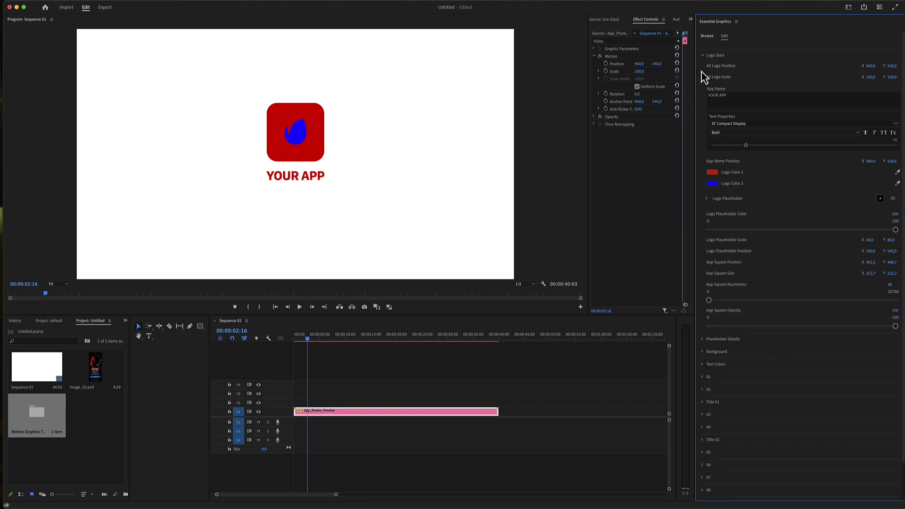
In Placeholder Details, hide the dynamic island and keep the status bar on, coloured black
click(703, 54)
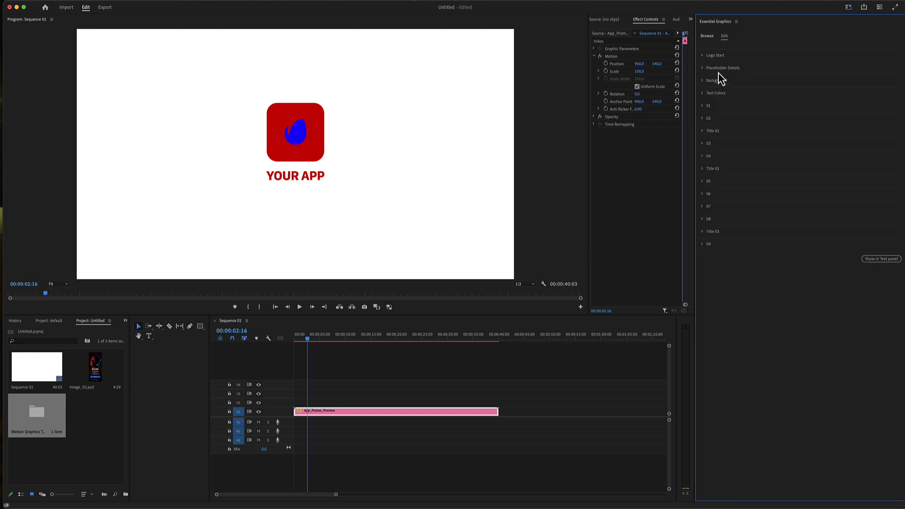
click(703, 67)
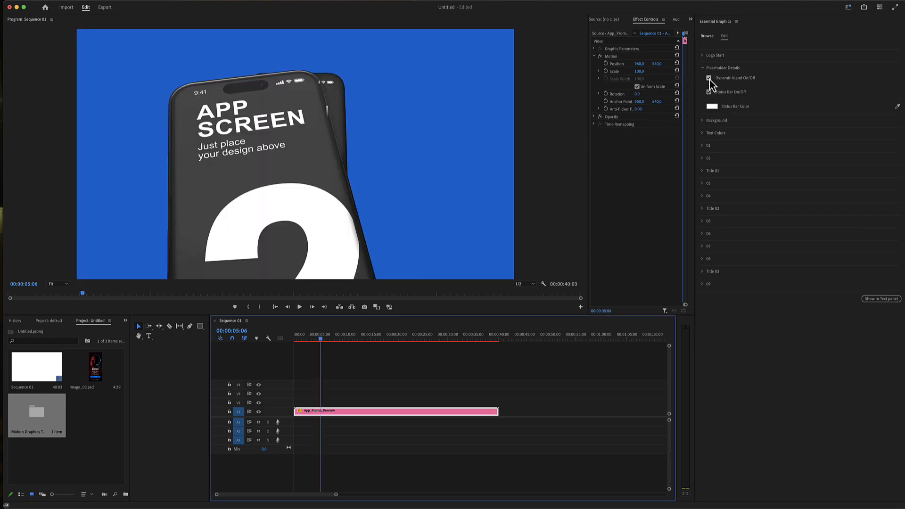
click(710, 78)
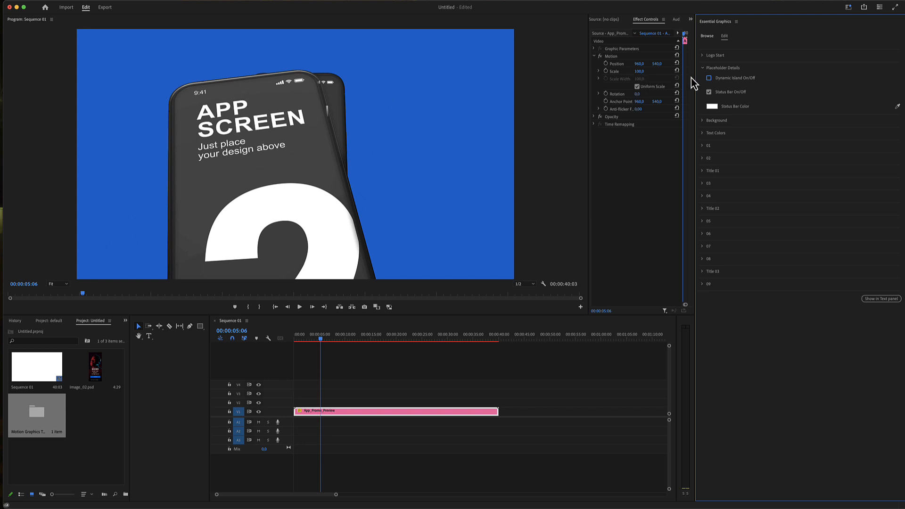
click(709, 92)
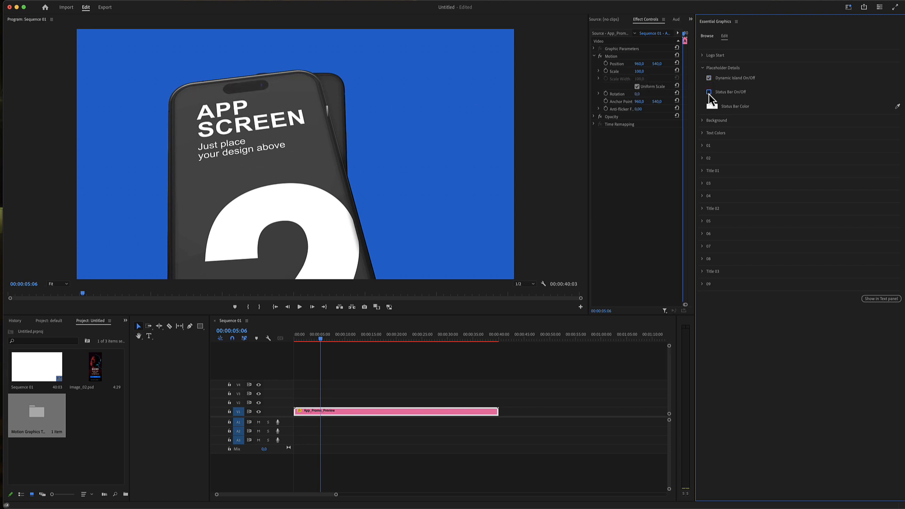
click(715, 106)
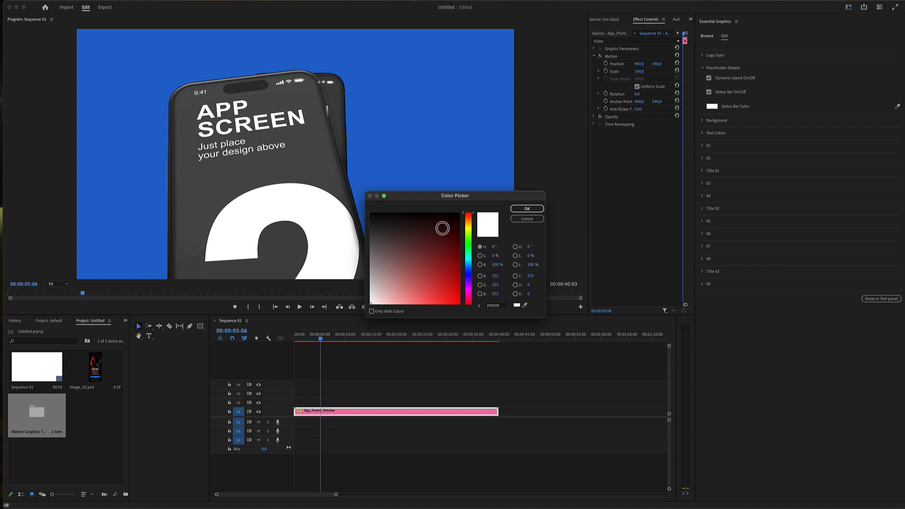
click(526, 208)
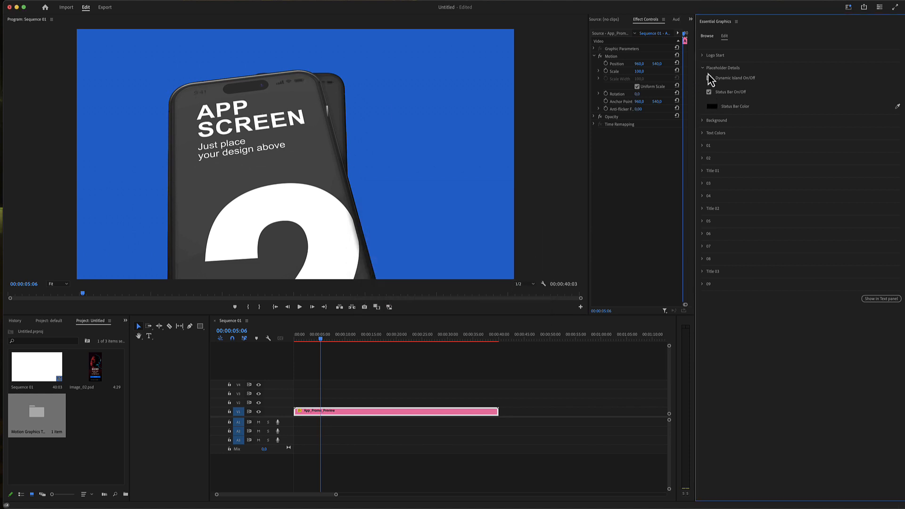
click(702, 67)
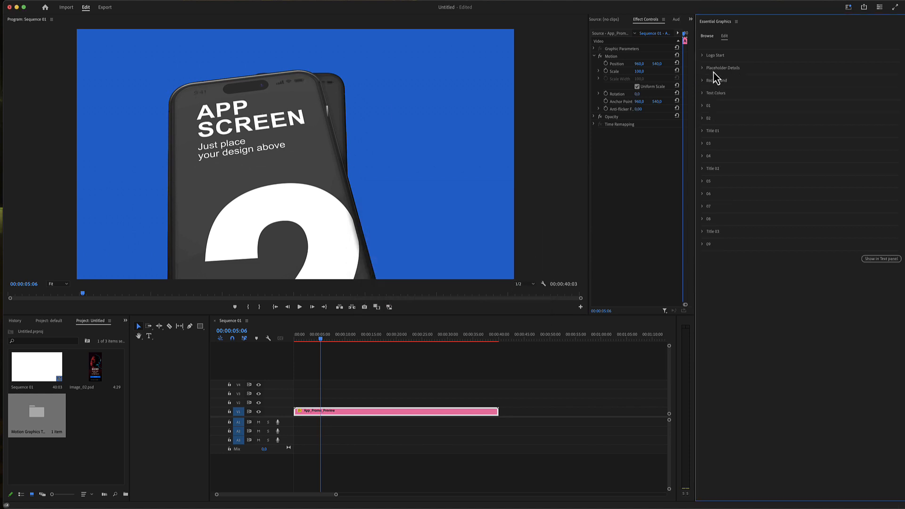
mouse_move(703, 76)
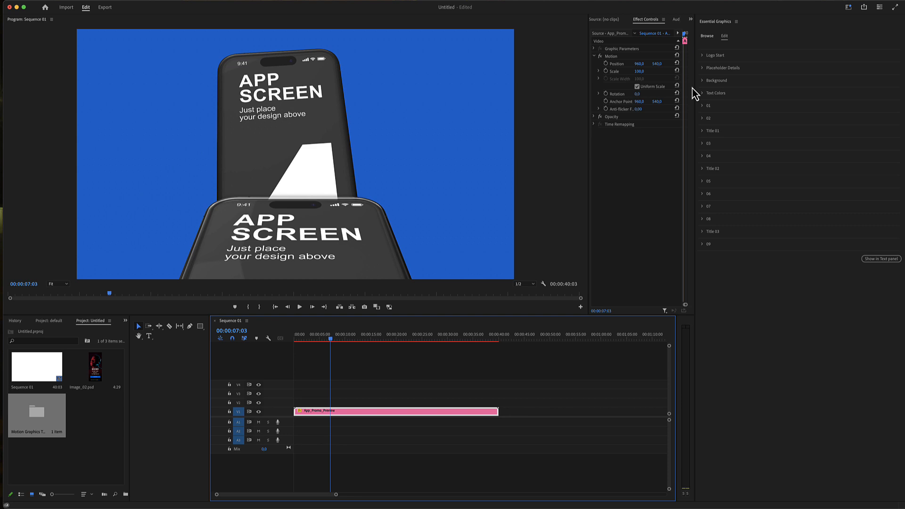
Set Background Color 1 to blue and scrub through the logo and phone scenes to check
click(702, 80)
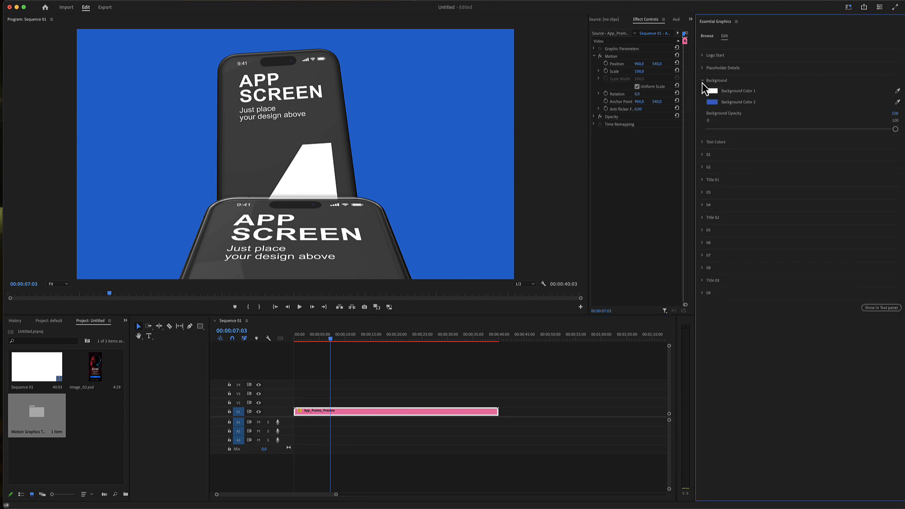
click(712, 91)
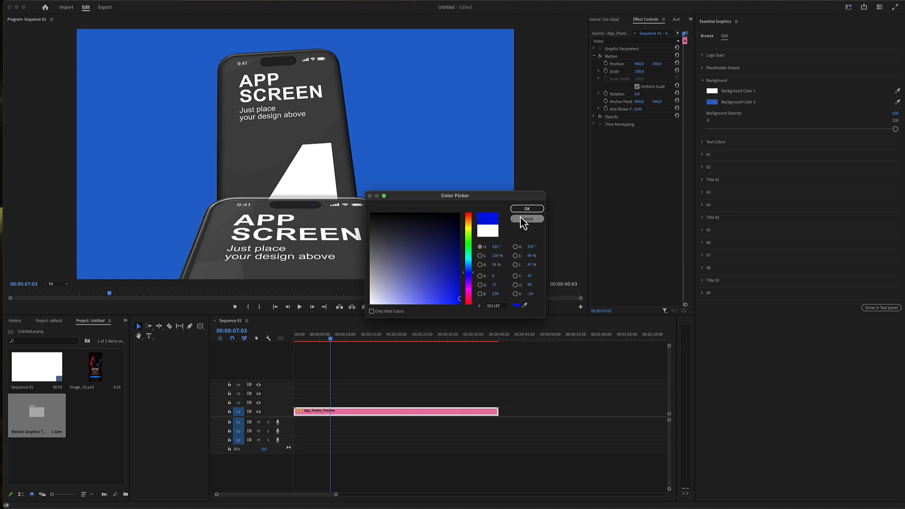
click(525, 219)
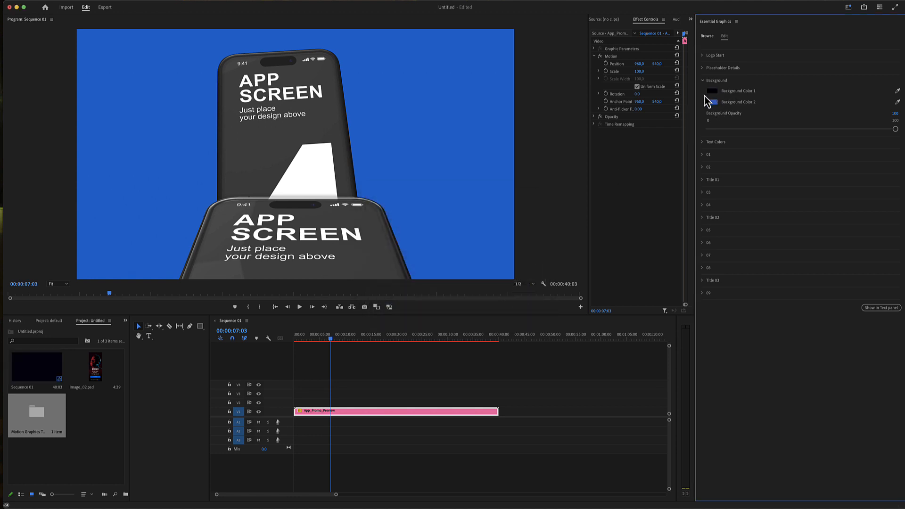
click(343, 339)
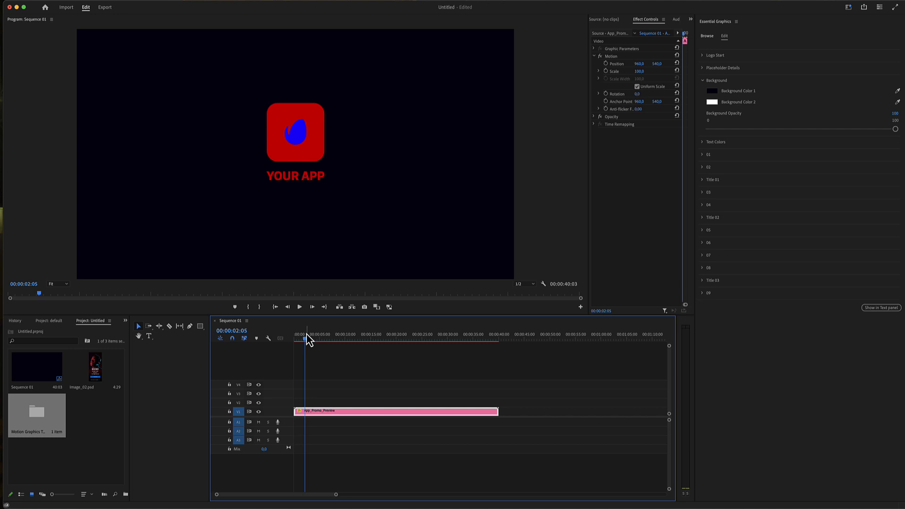
click(712, 91)
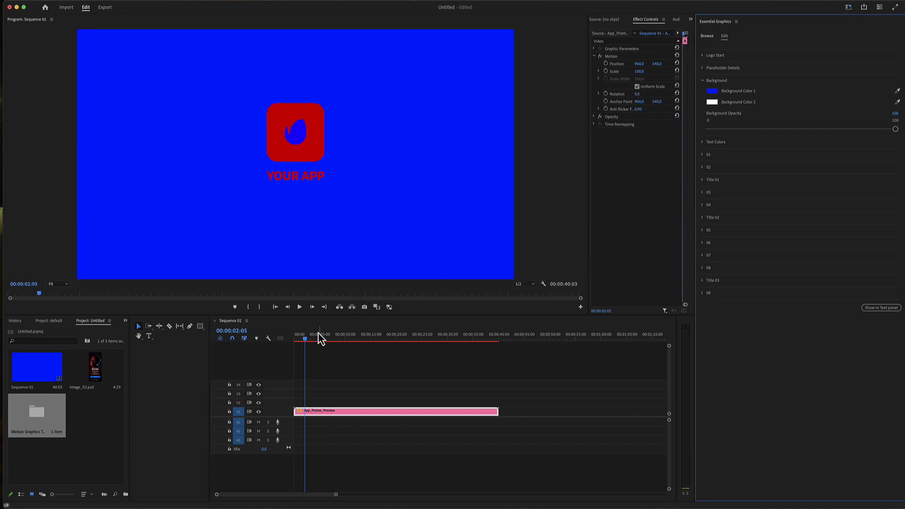
click(374, 334)
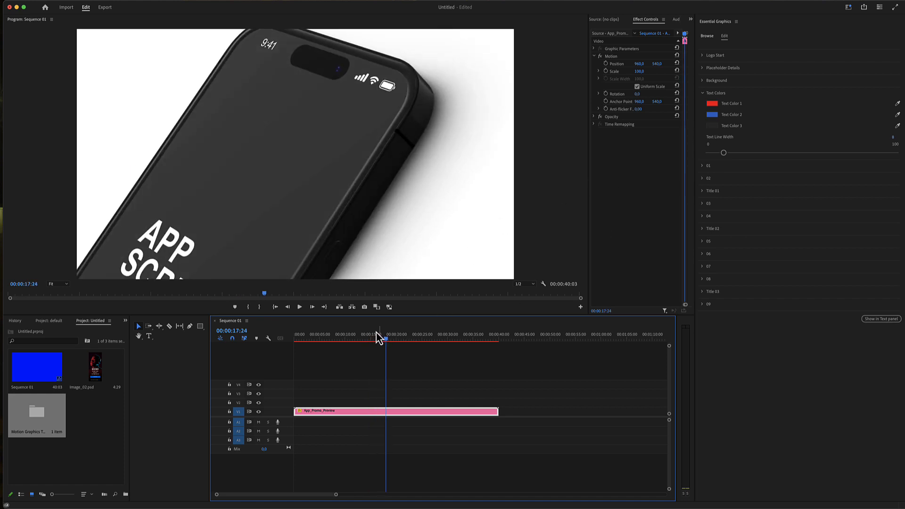
click(379, 340)
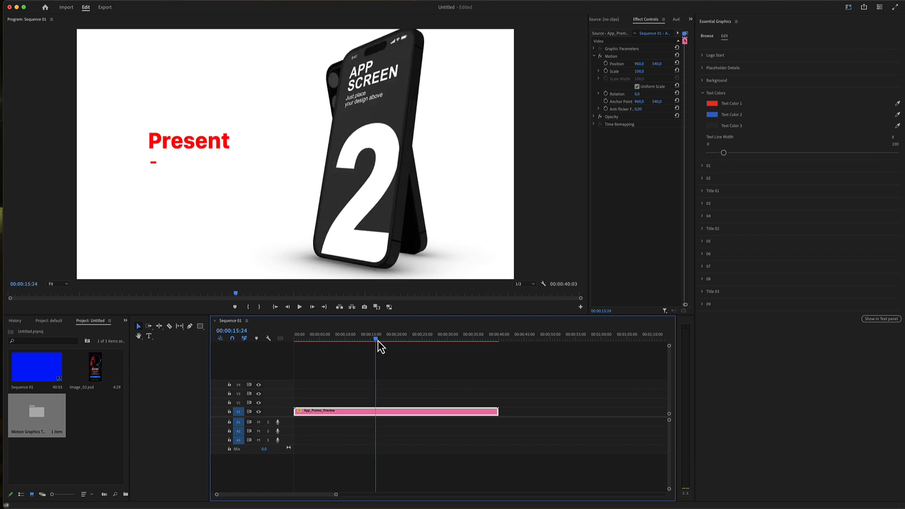
click(320, 339)
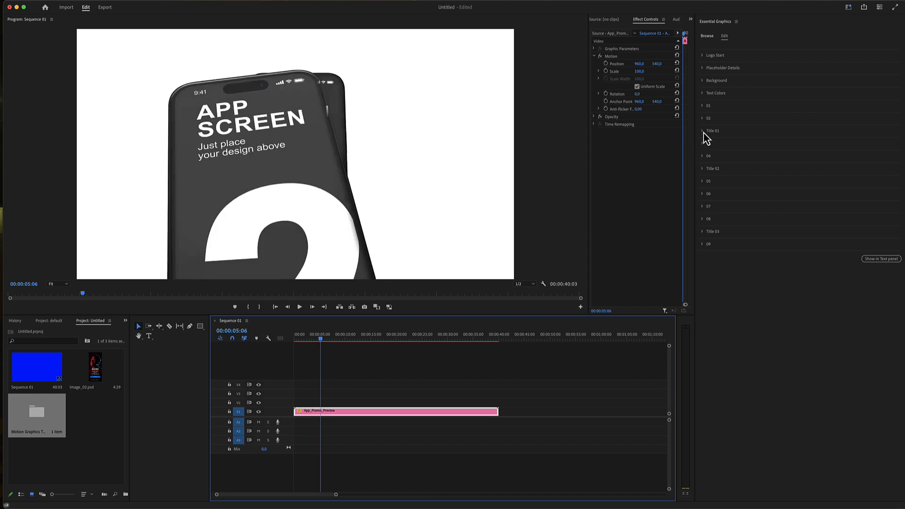
Expand group 01's placeholder images and move the playhead to the Purchase Now! end scene
click(702, 106)
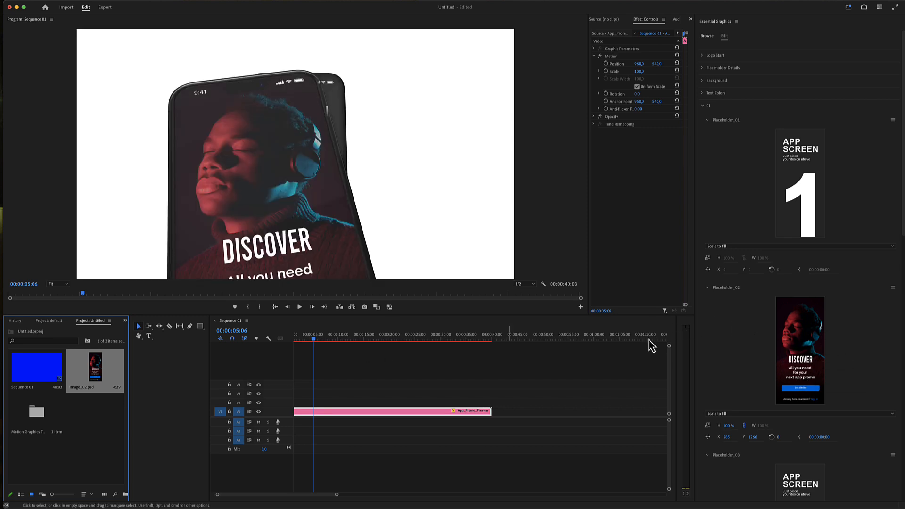
mouse_move(819, 358)
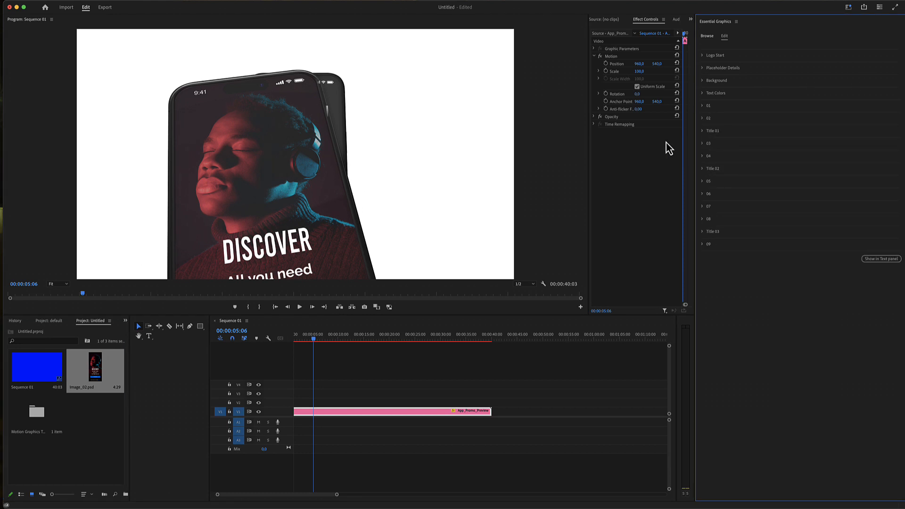
click(456, 342)
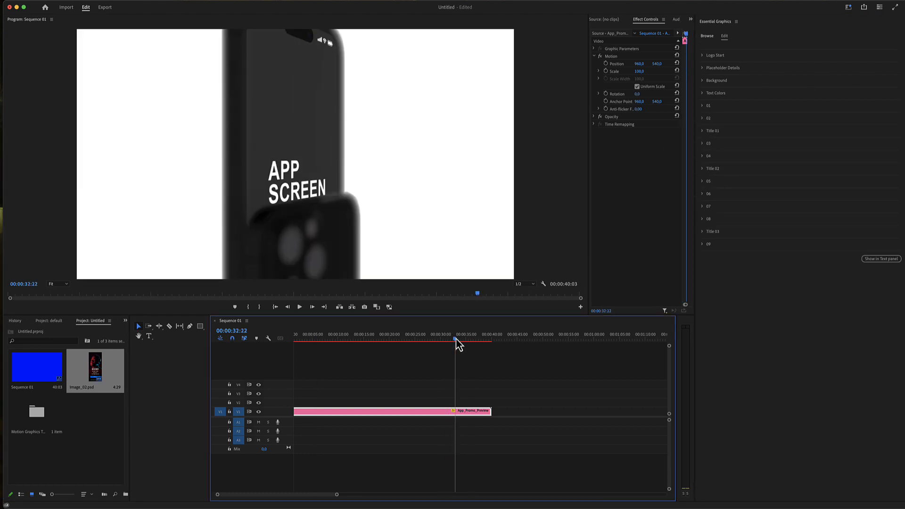
click(468, 343)
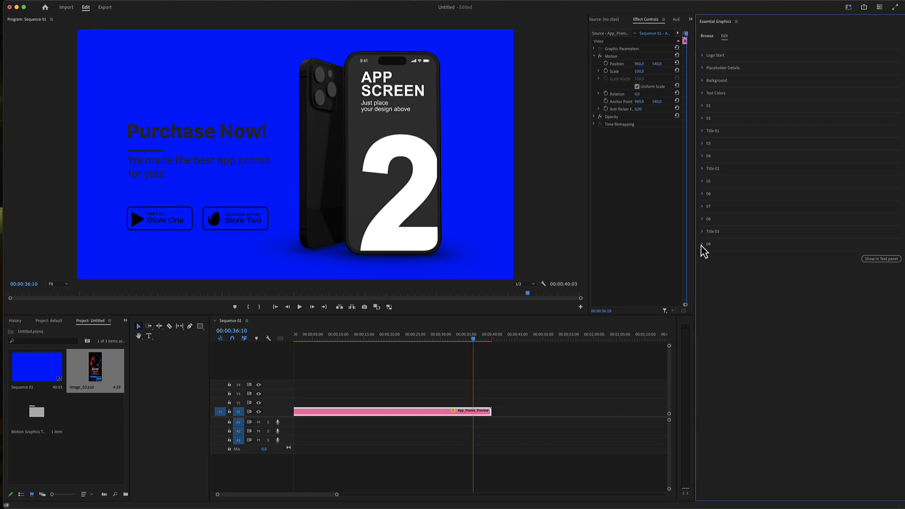
Set Title 03's Text Color 1 to white and expand the end scene's group 09
click(707, 243)
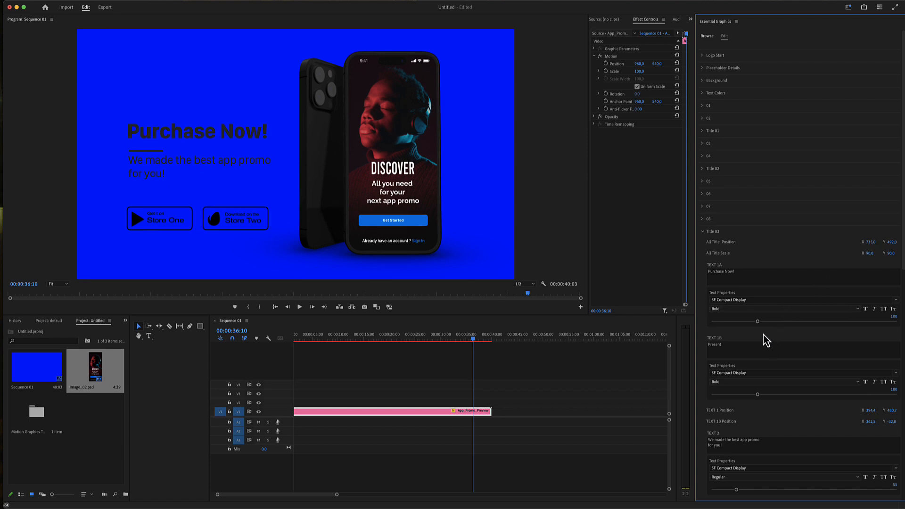
mouse_move(898, 250)
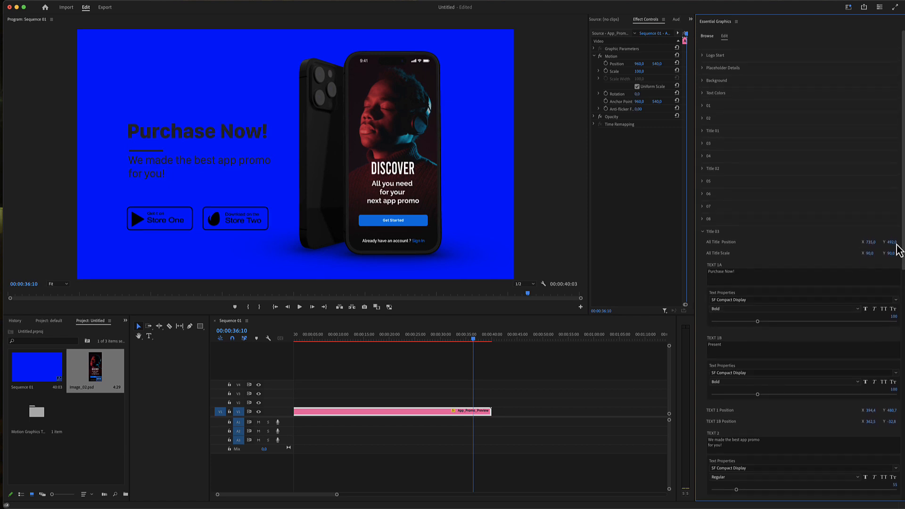
click(716, 93)
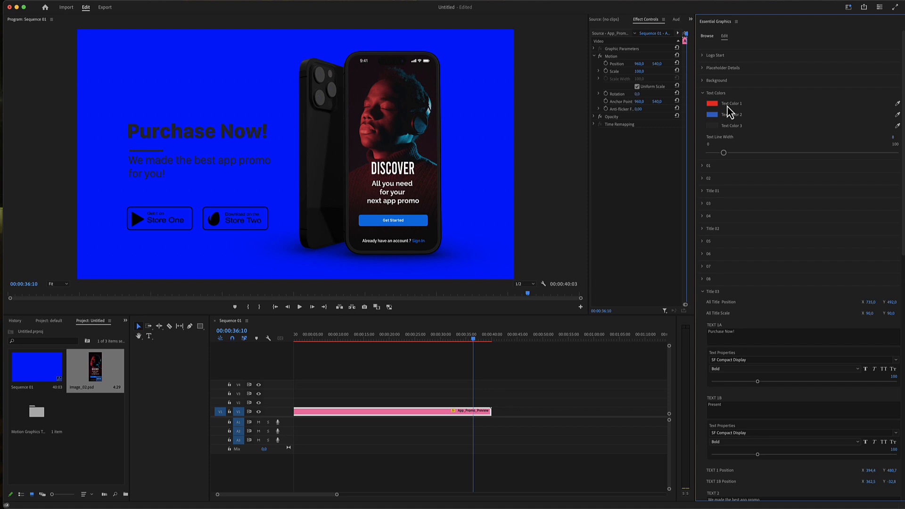
click(712, 104)
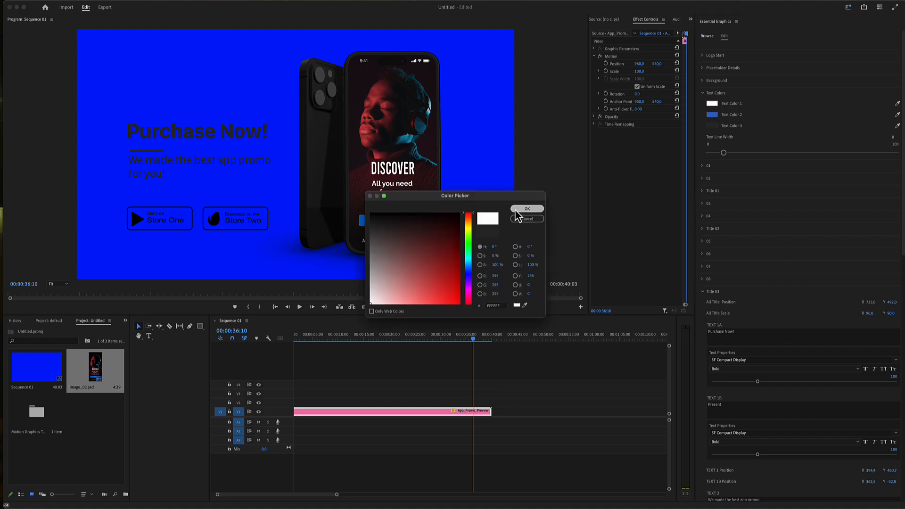
click(525, 208)
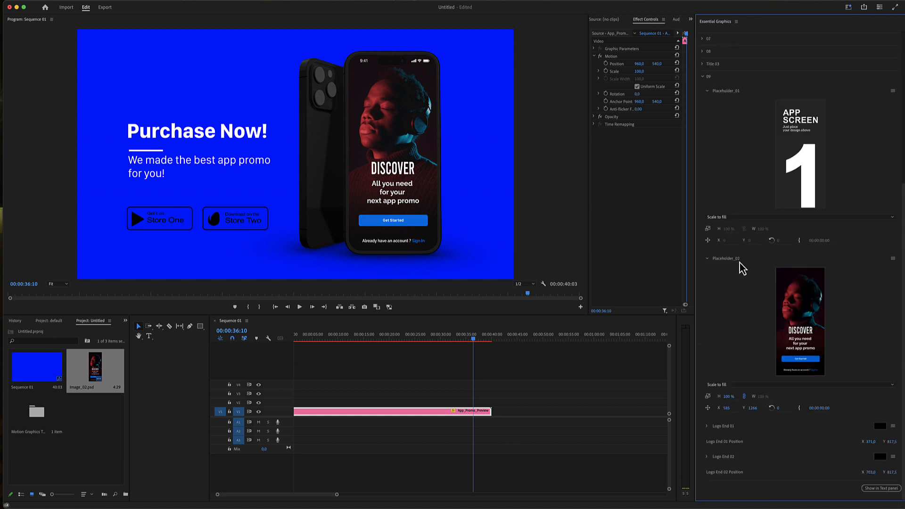
click(707, 426)
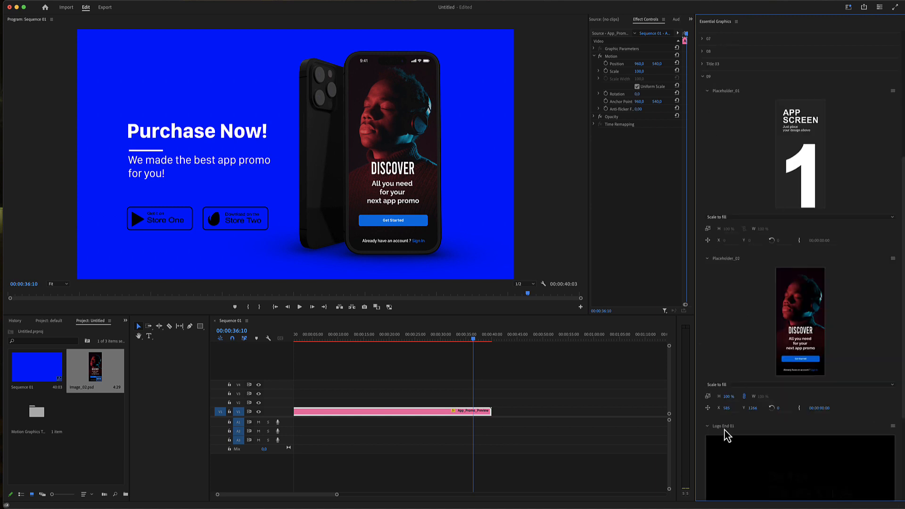
scroll(down, 3)
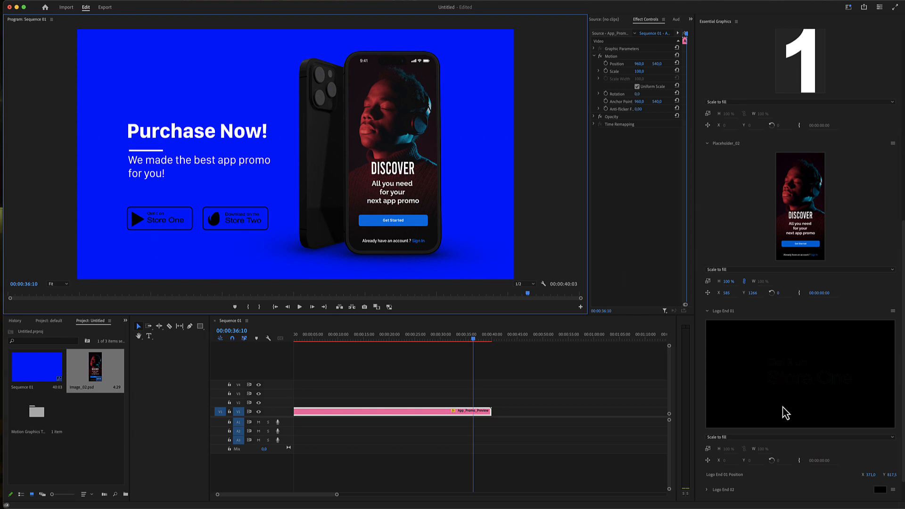